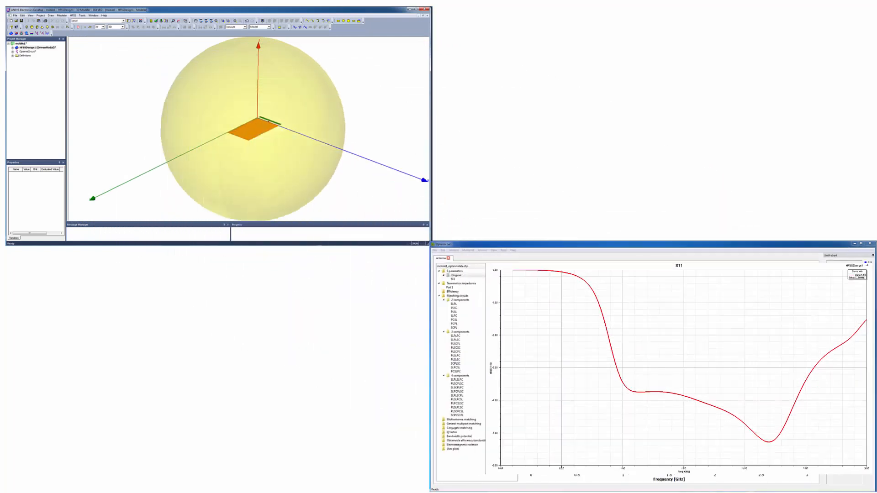
Step: Browse several matching circuit candidates, including a four-component result, in the results list
left_click(457, 275)
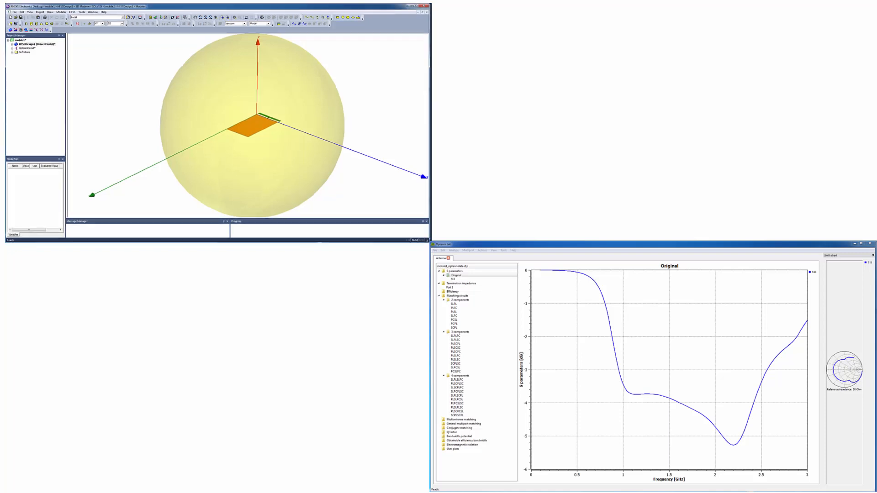
left_click(460, 389)
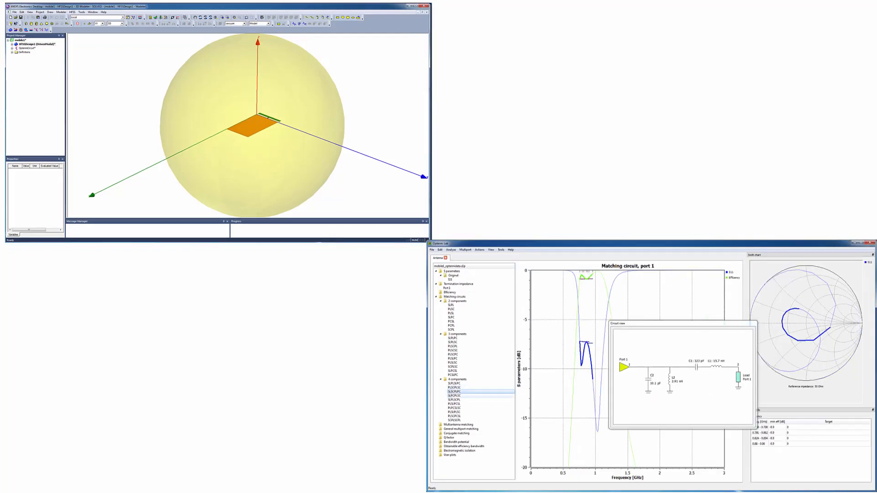
left_click(453, 404)
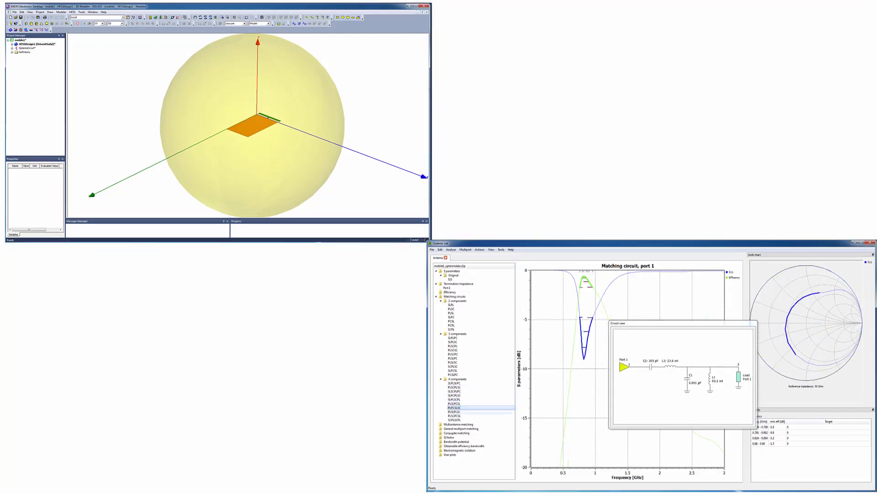
left_click(450, 416)
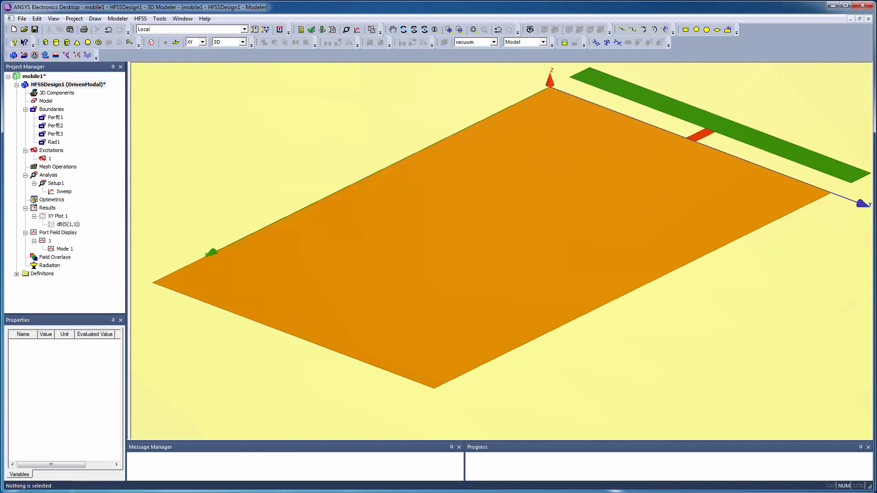
left_click(50, 158)
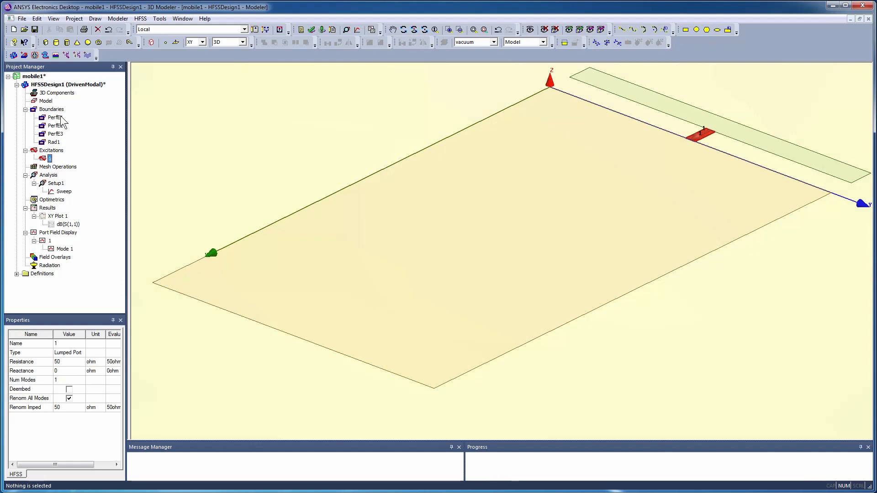
left_click(54, 116)
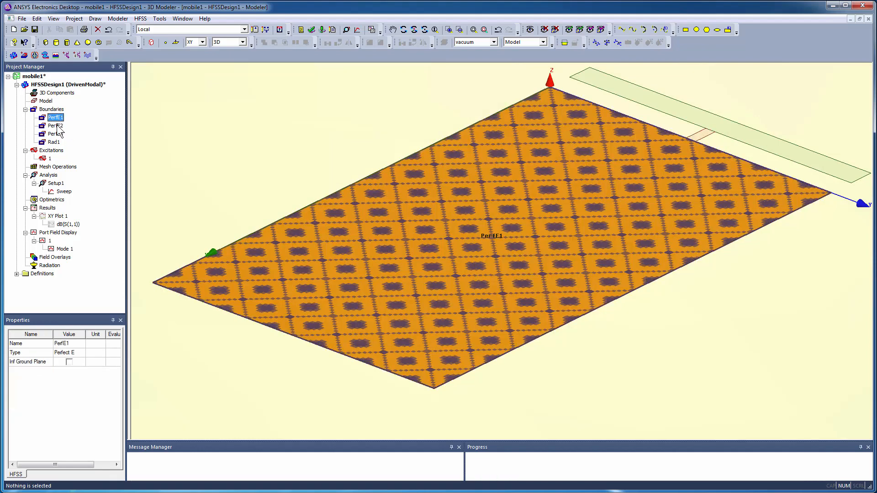
left_click(54, 134)
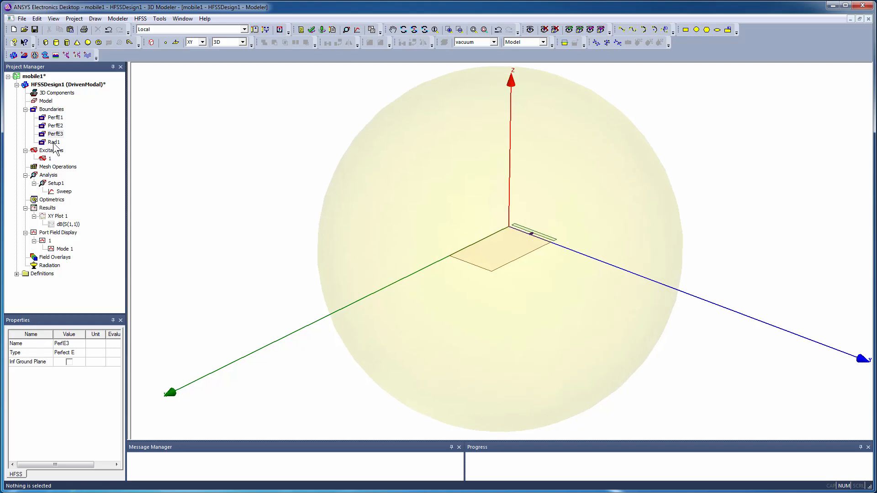
left_click(54, 142)
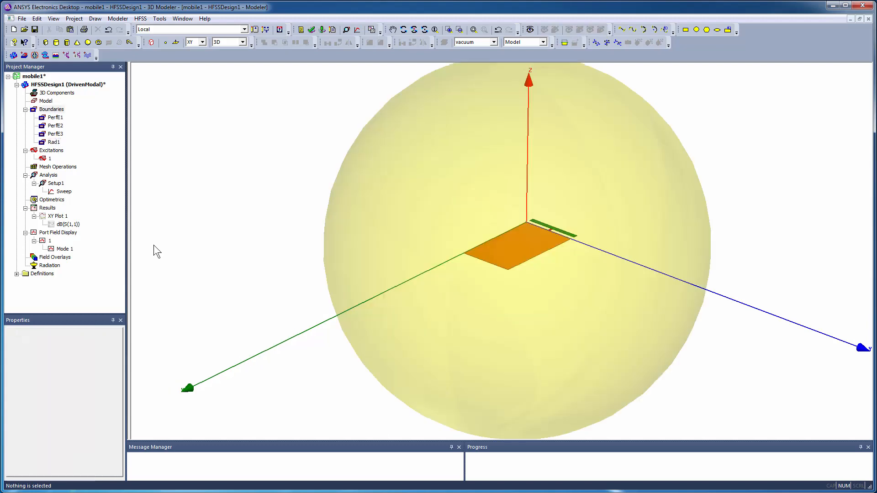
left_click(55, 183)
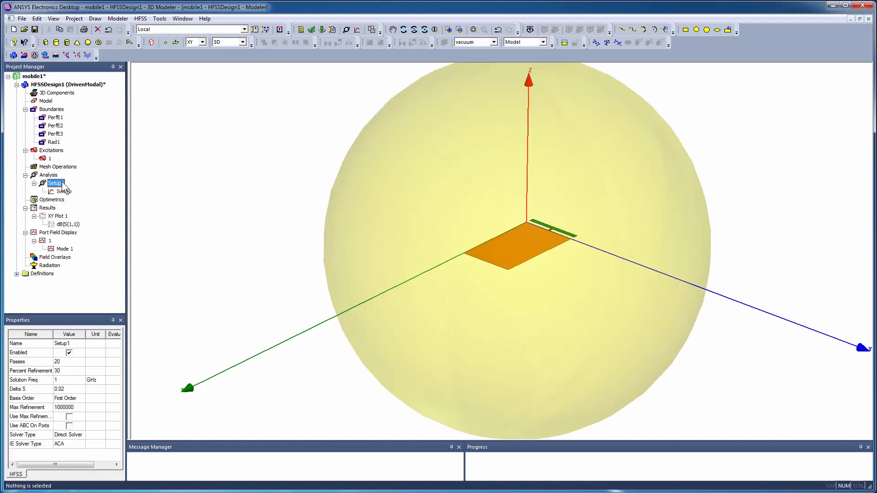
double_click(54, 183)
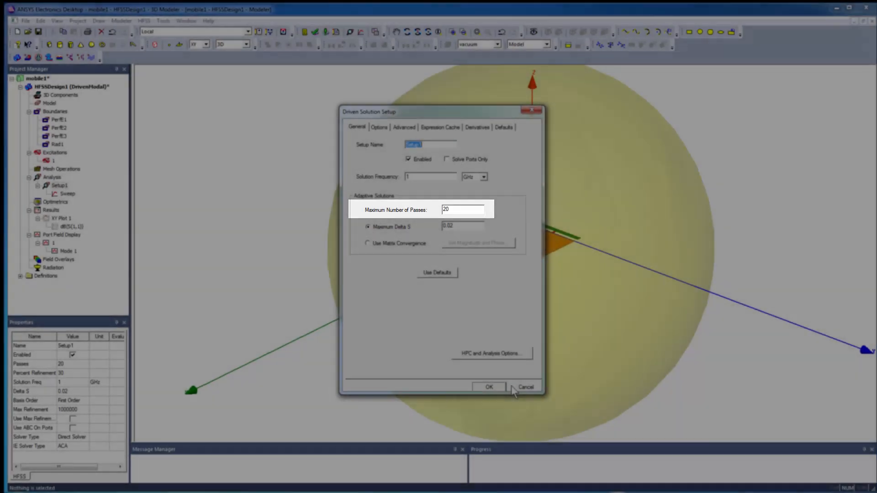
left_click(489, 388)
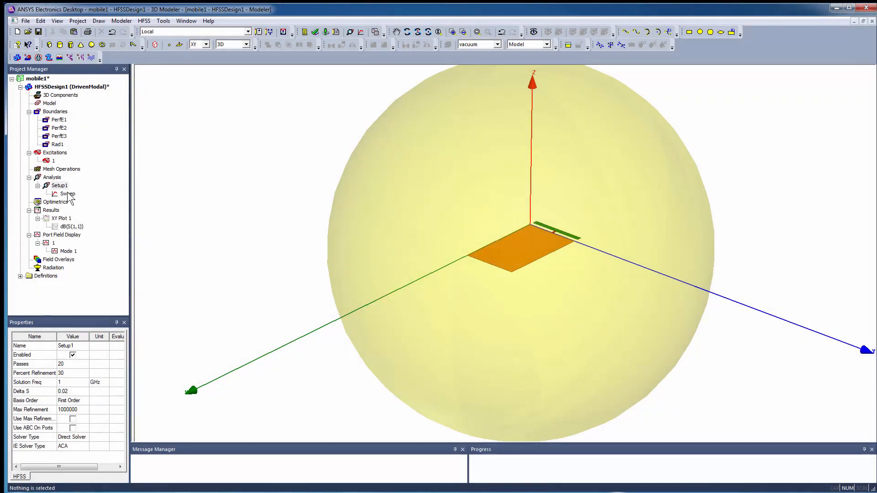
double_click(67, 194)
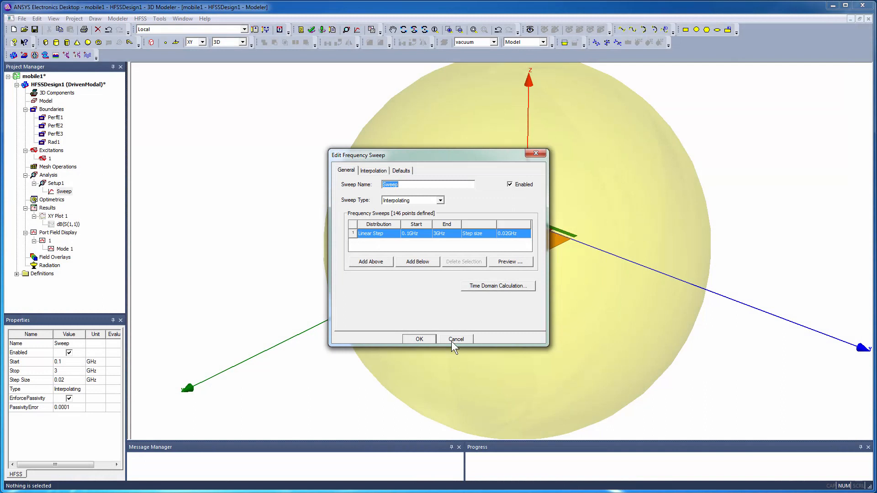
left_click(455, 339)
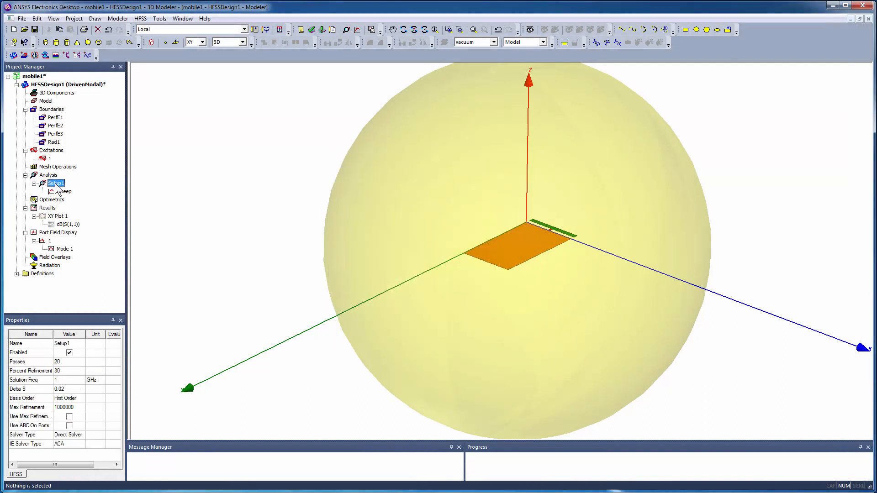
Step: Solve the HFSS antenna by analyzing Setup1
right_click(54, 183)
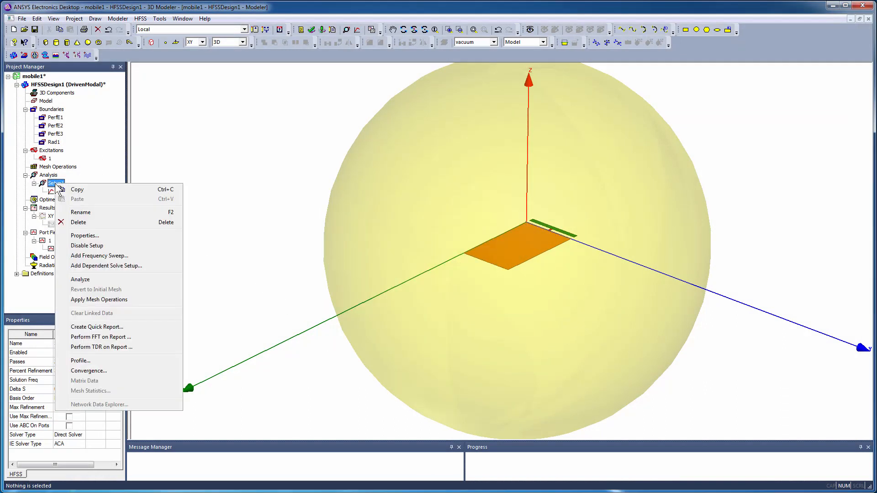
left_click(80, 280)
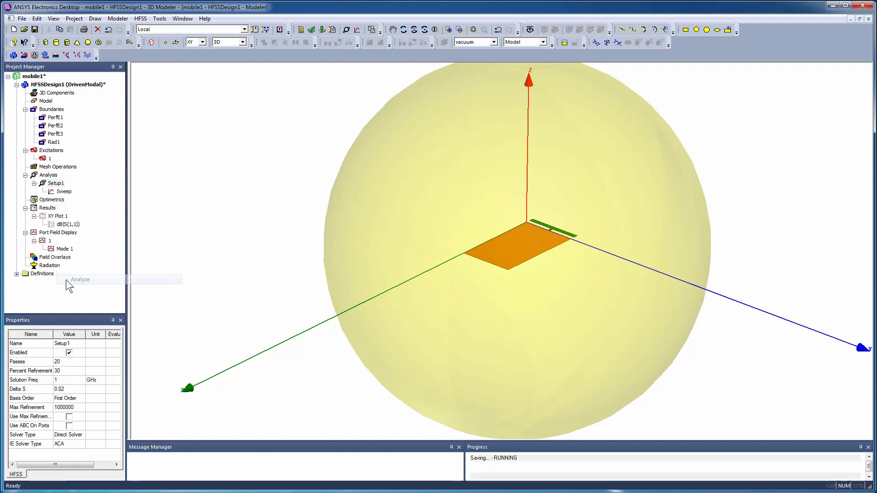
left_click(80, 279)
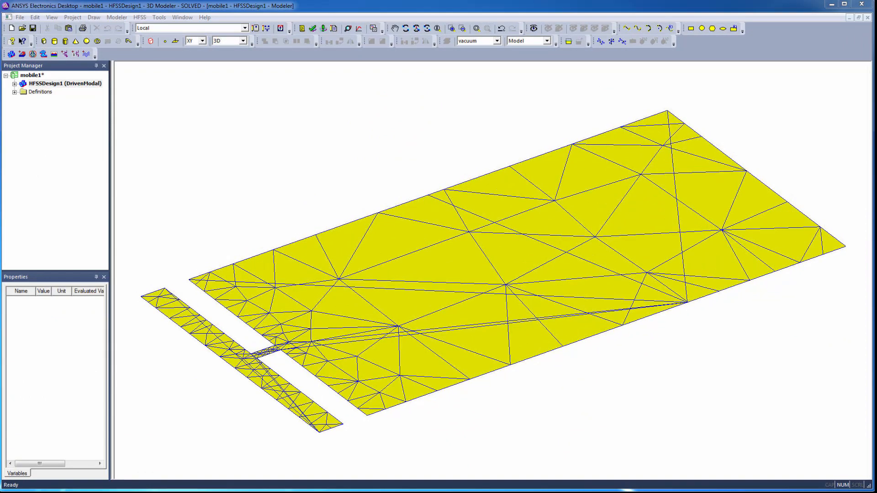
Step: Review the finished run's solution profile and display the S11 report from 0 to 3 GHz
left_click(139, 17)
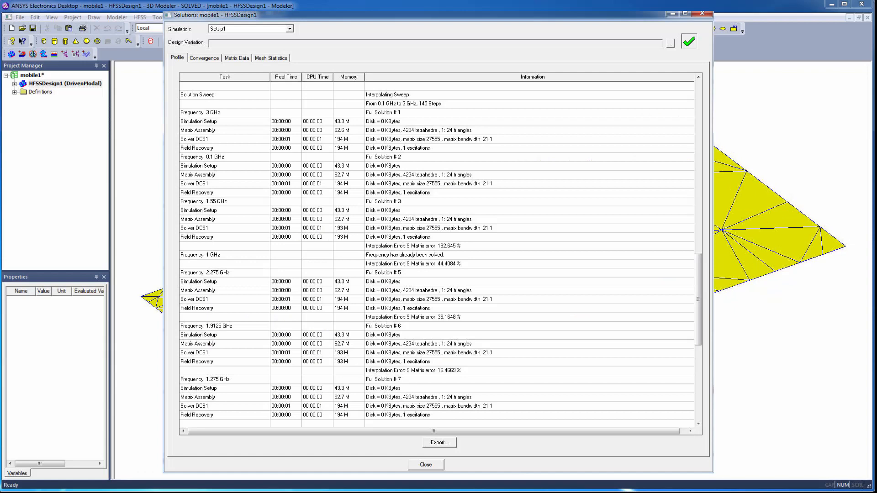
left_click(425, 465)
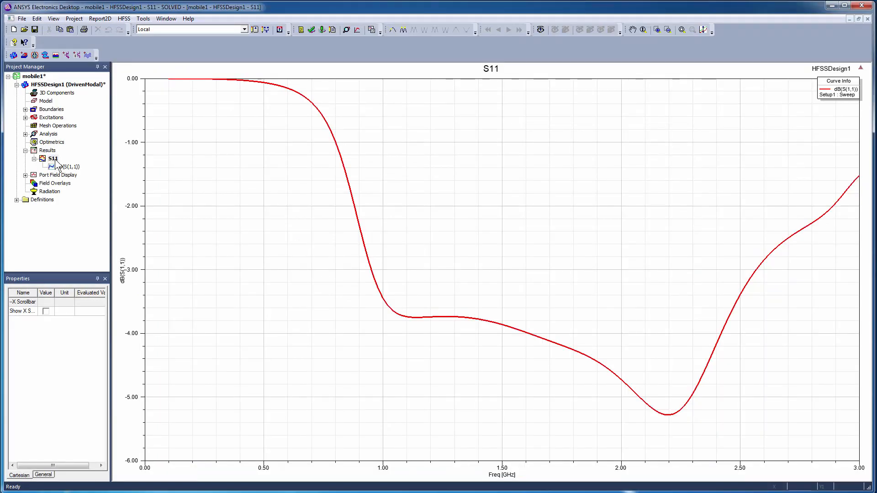
left_click(53, 158)
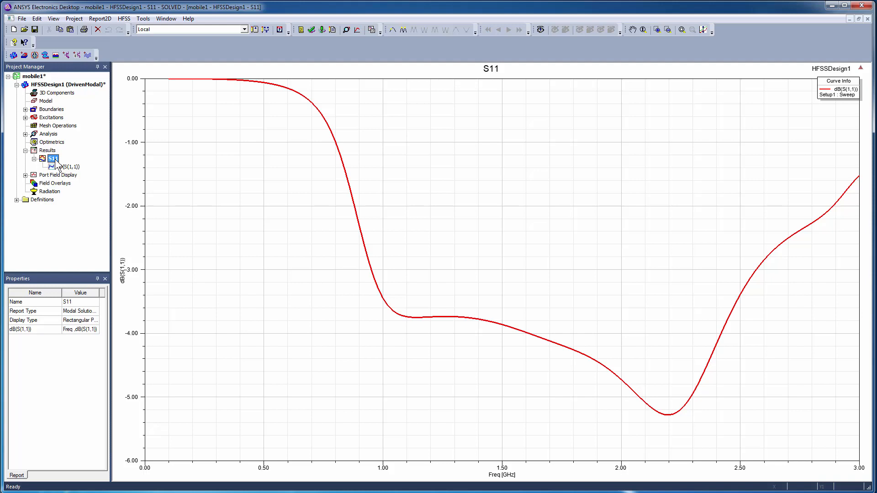
mouse_move(101, 90)
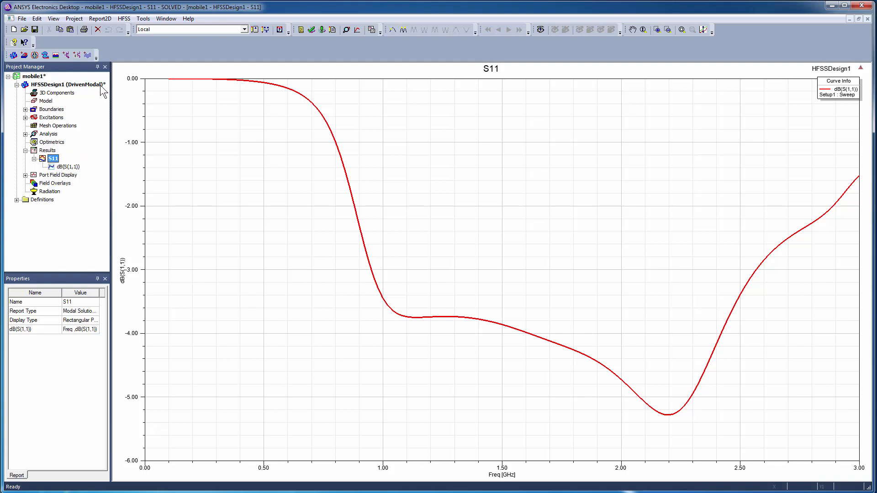
Step: Launch Optenni Lab from the HFSS Toolkit UserLib, linked to the solved antenna
left_click(124, 18)
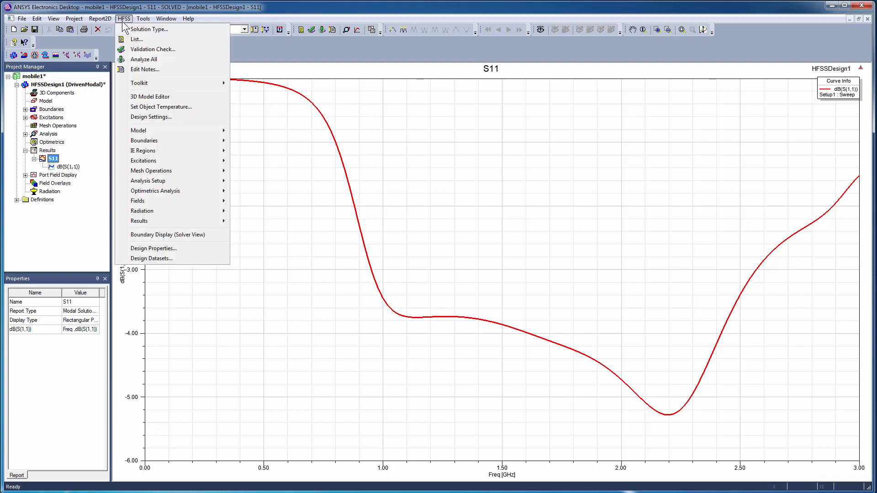
mouse_move(139, 83)
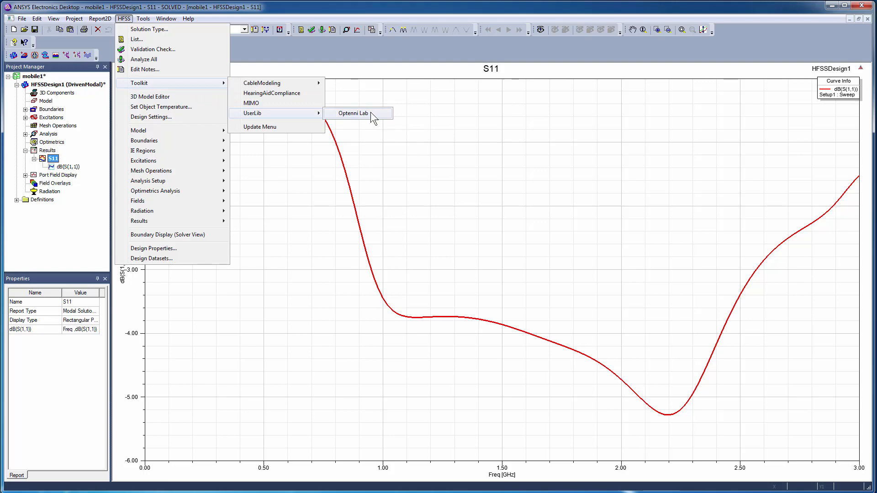
left_click(353, 113)
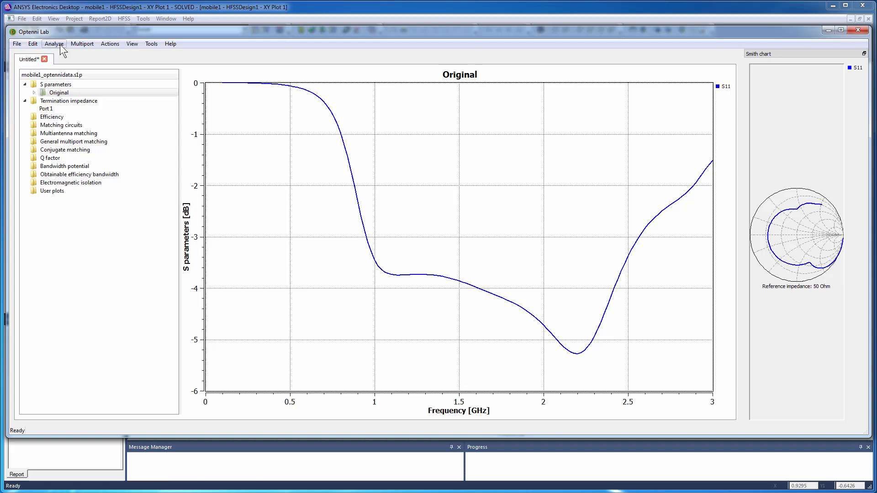
Step: Add 3GPP band 14 (and the other low bands) as pass-band targets and generate matching circuits for port 1
left_click(54, 44)
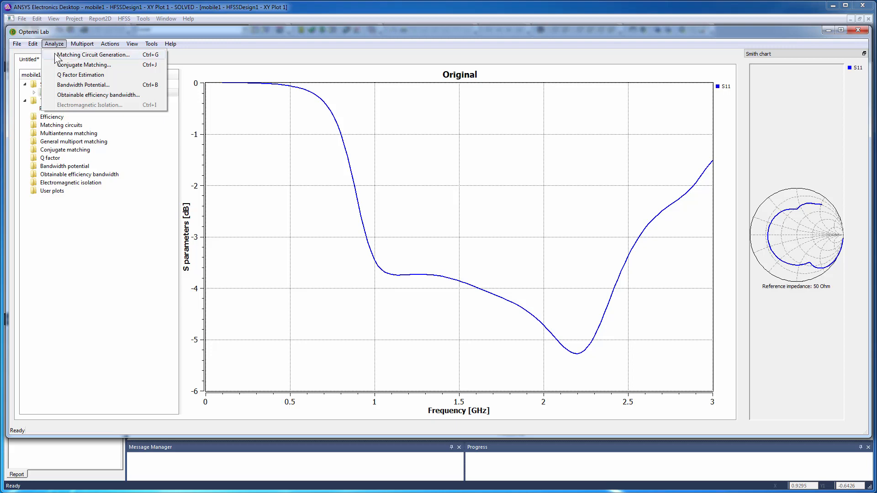
mouse_move(54, 58)
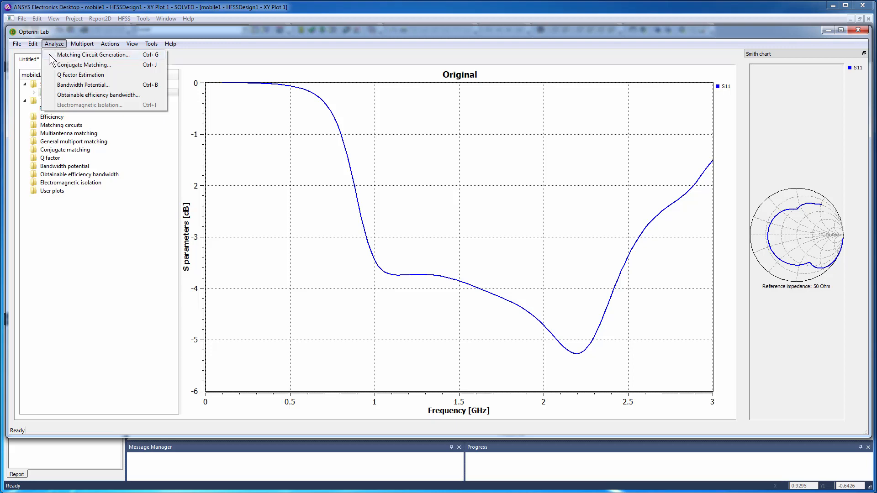
left_click(93, 54)
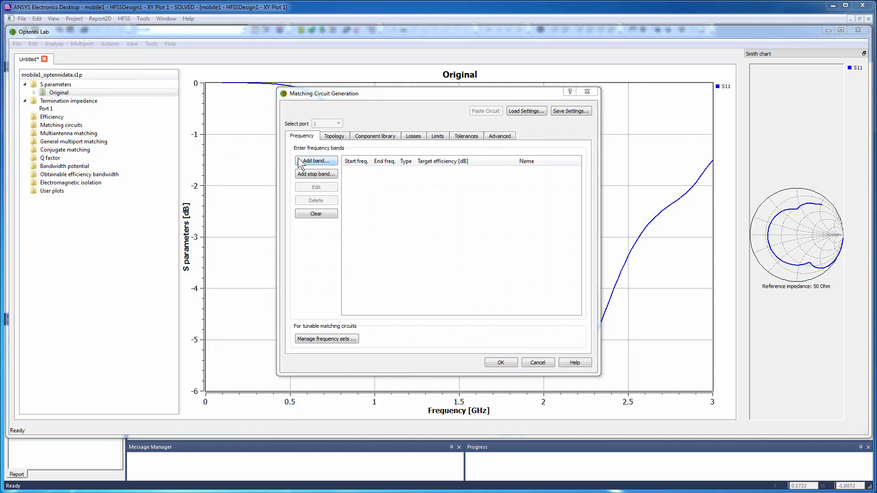
left_click(315, 161)
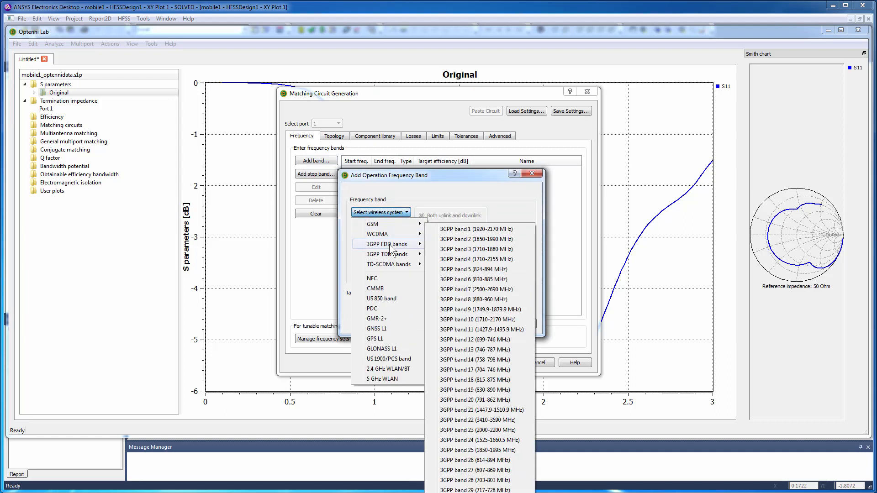
mouse_move(478, 259)
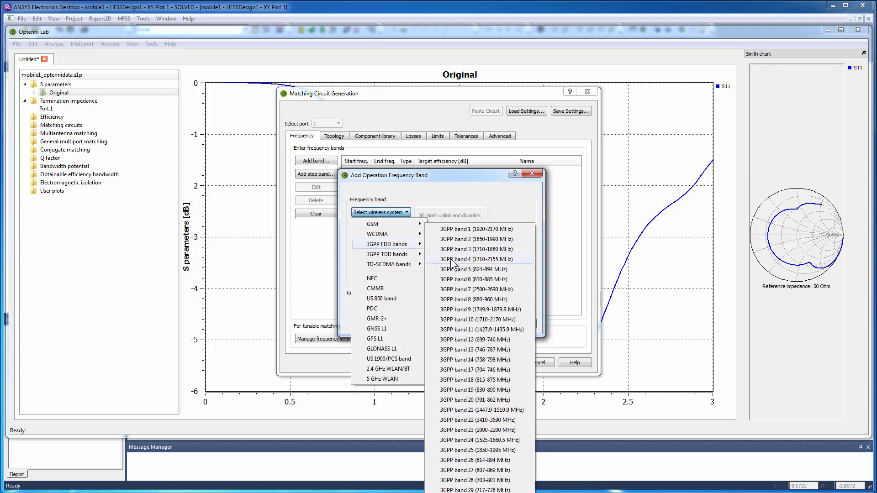
left_click(474, 360)
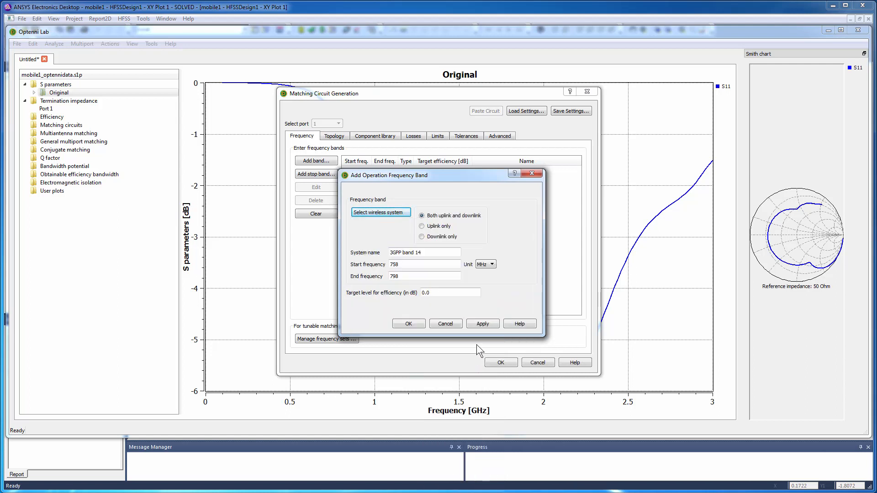
left_click(408, 323)
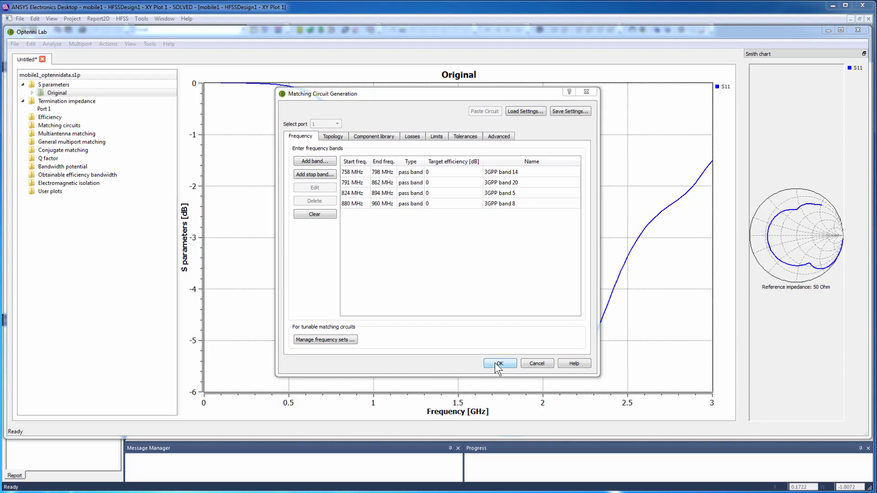
left_click(499, 362)
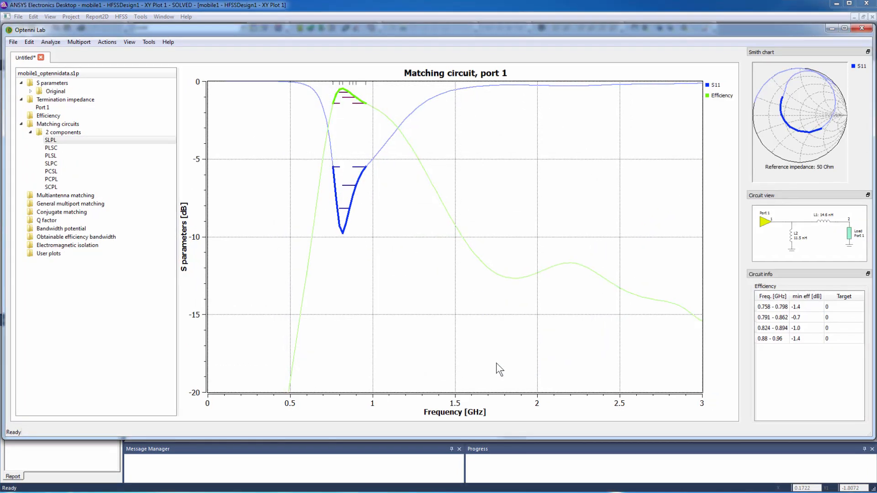
mouse_move(472, 345)
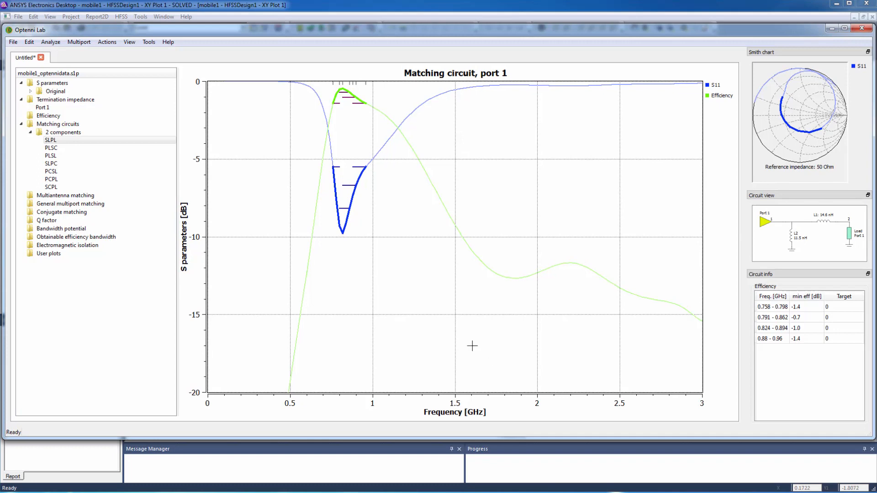
Step: Compare the PLSL, PCSL and SCPL two-component results, return to SLPL, and bring up the analysis functions
left_click(54, 157)
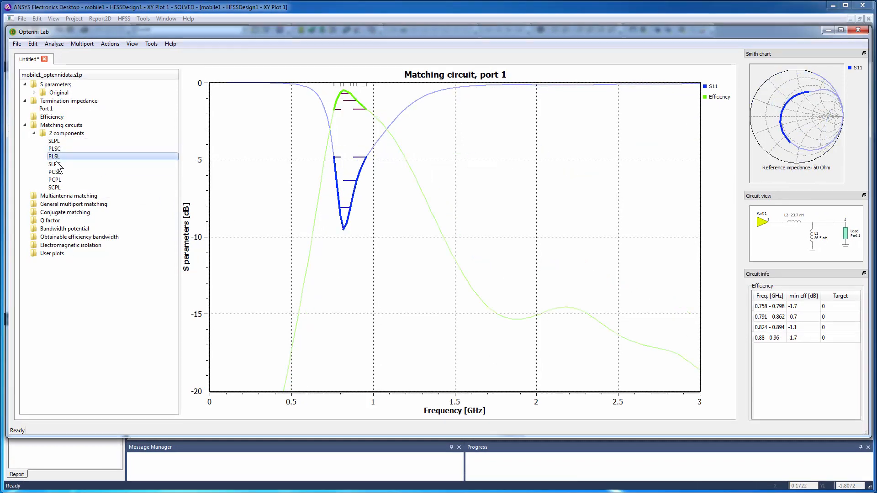
left_click(54, 172)
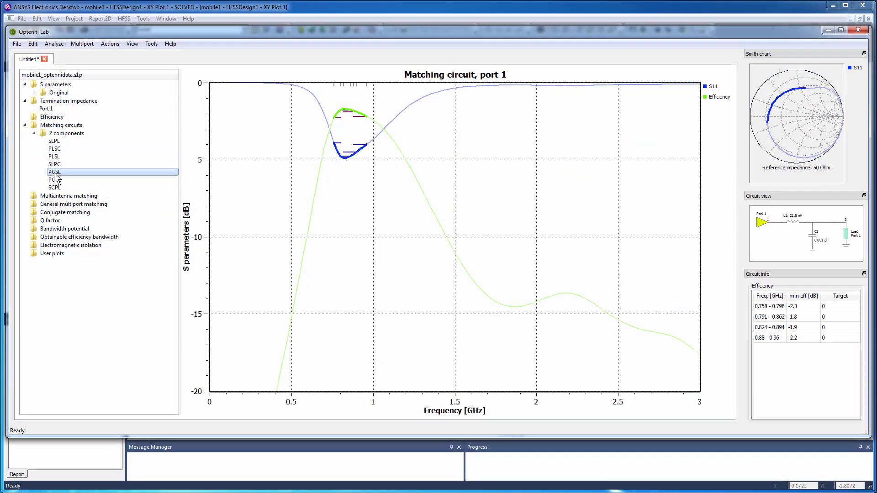
left_click(54, 186)
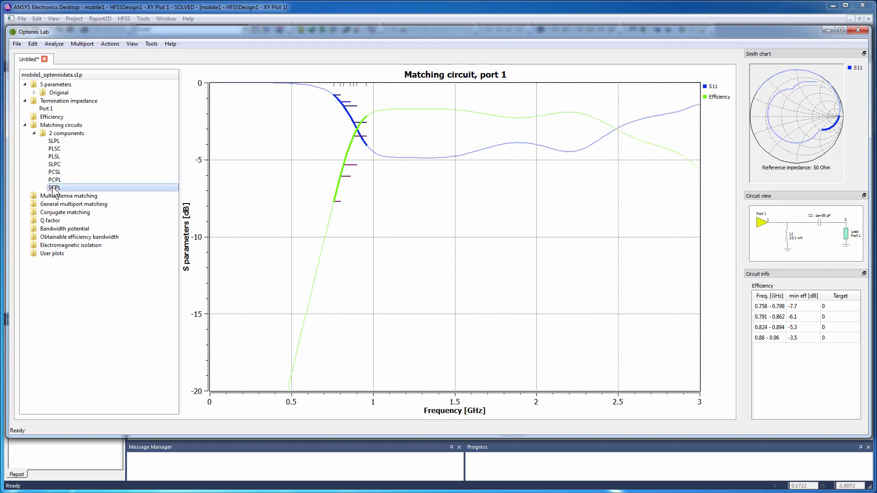
left_click(53, 141)
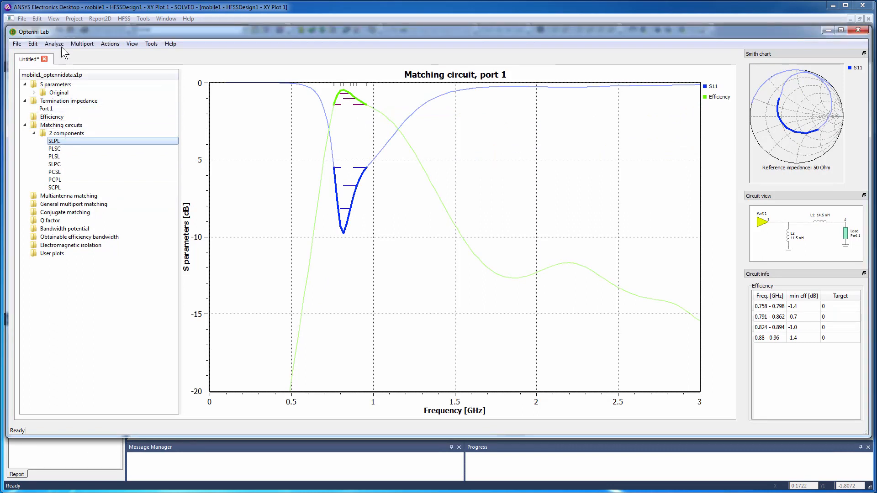
left_click(54, 44)
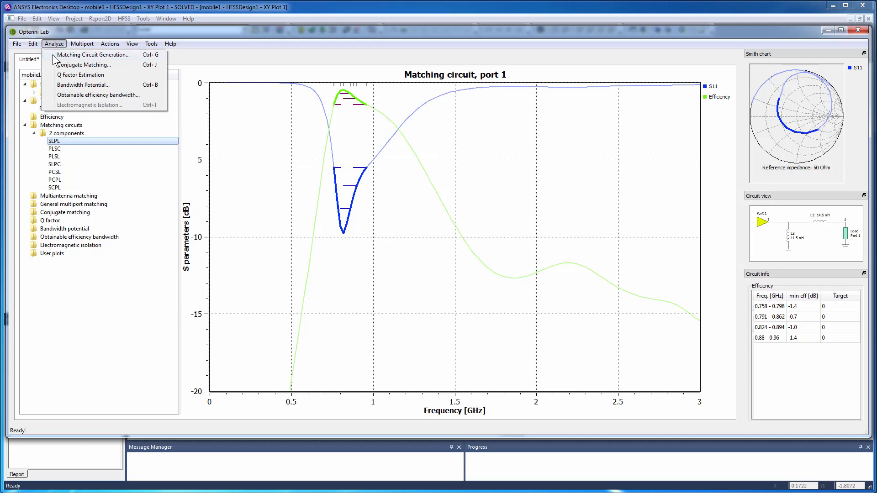
Step: Generate three-component matching circuits via the Topology settings of Matching Circuit Generation
left_click(91, 54)
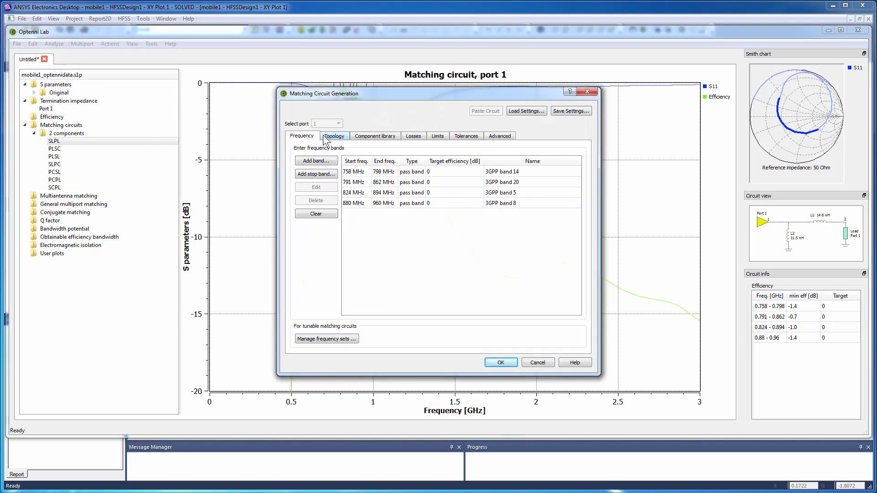
left_click(333, 136)
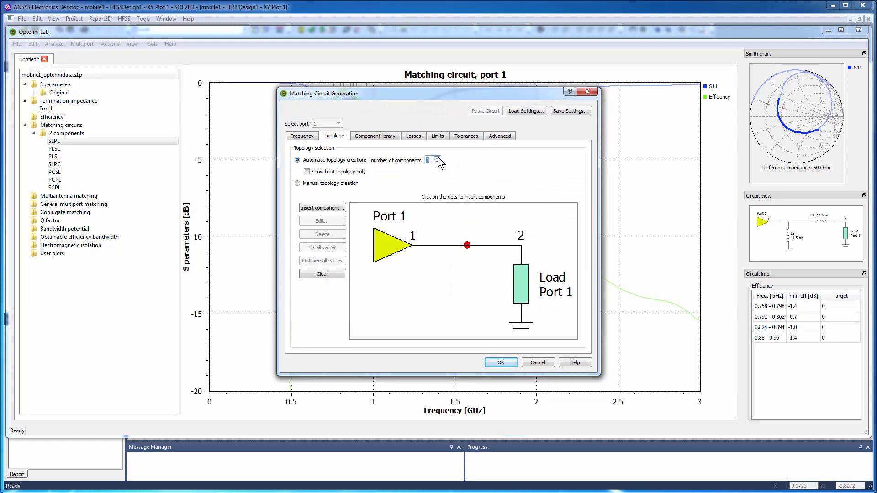
left_click(499, 363)
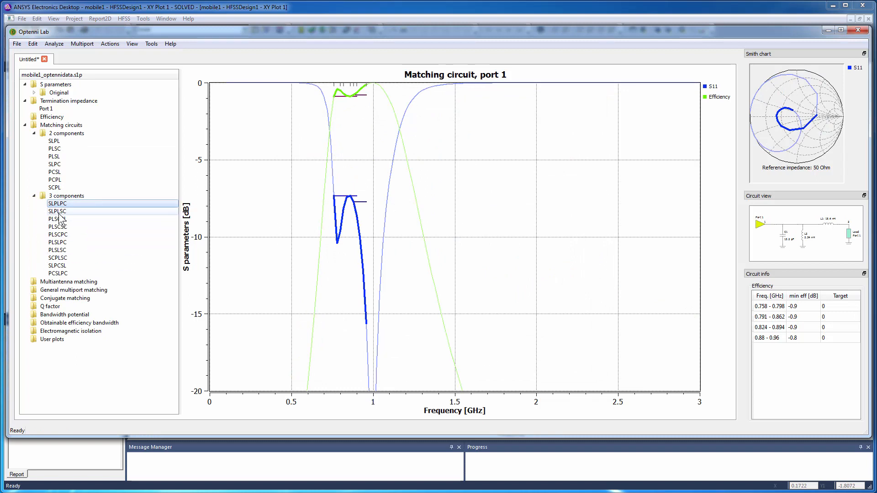
Step: Compare the PLSCSC and SCPLSC results and return to the SLPLPC circuit
left_click(57, 226)
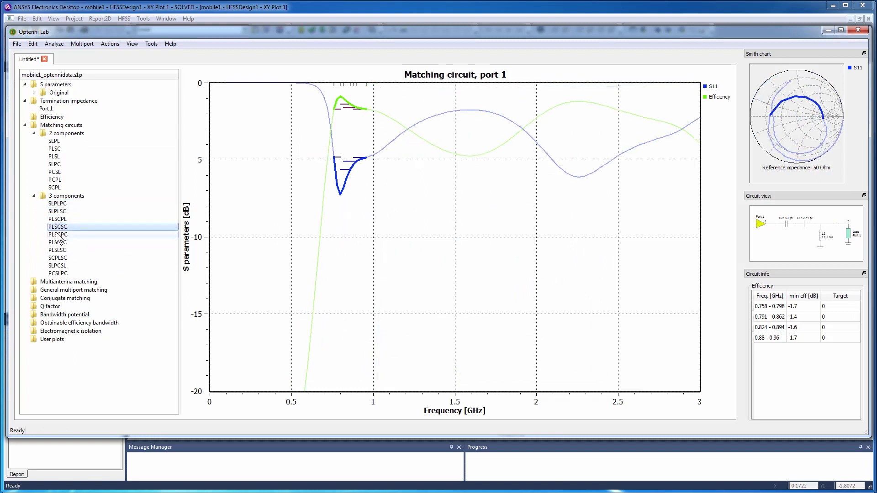
left_click(56, 258)
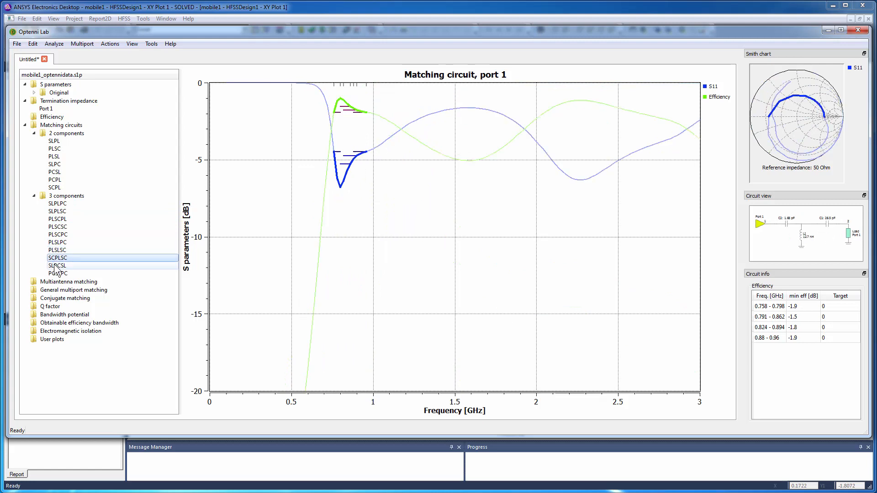
left_click(57, 203)
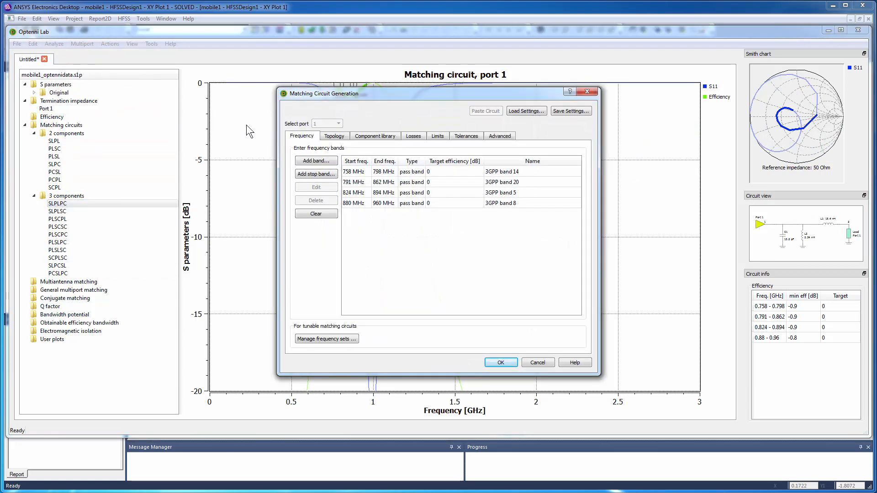
Step: Generate four-component matching circuits, compare a second topology, and settle on SLPLSLPC
left_click(334, 135)
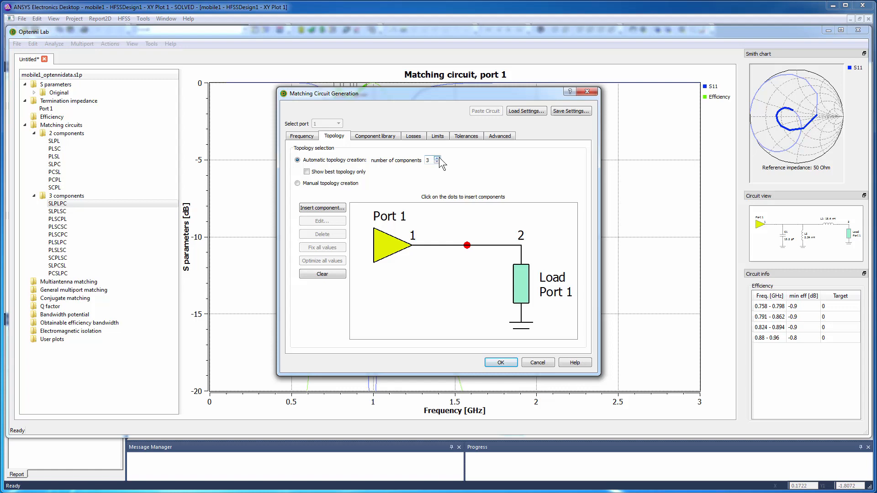
left_click(499, 363)
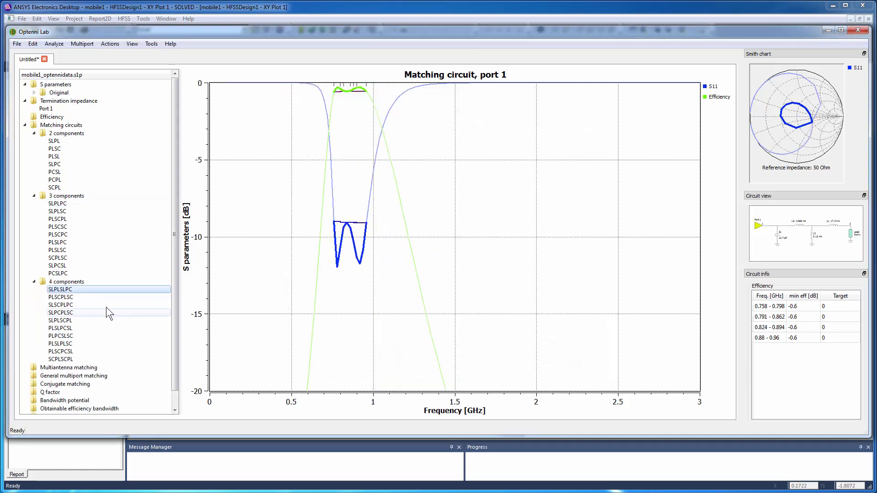
left_click(60, 343)
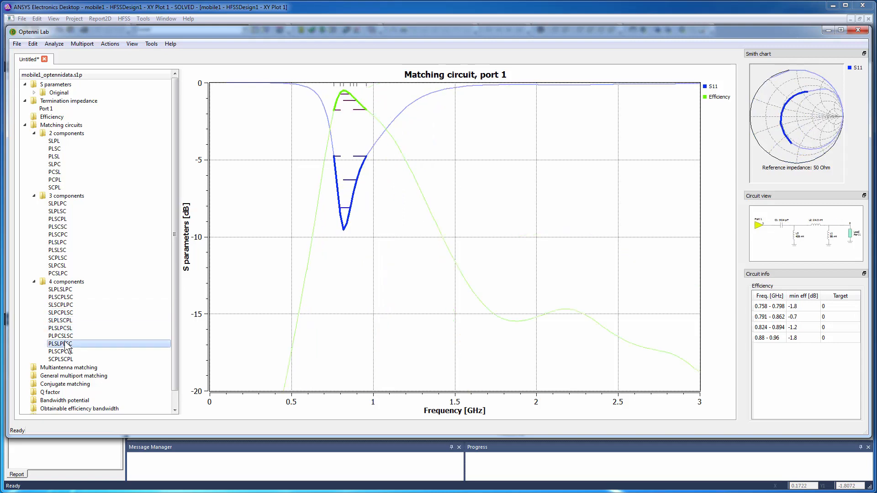
left_click(61, 290)
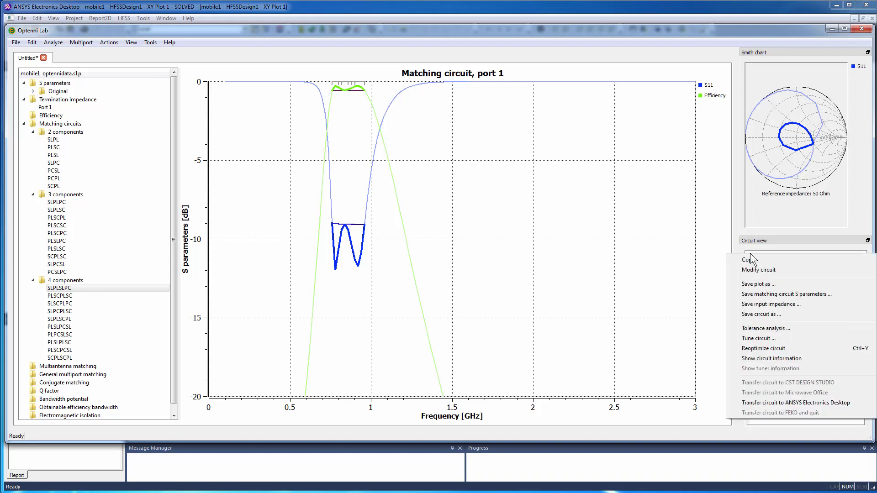
mouse_move(766, 328)
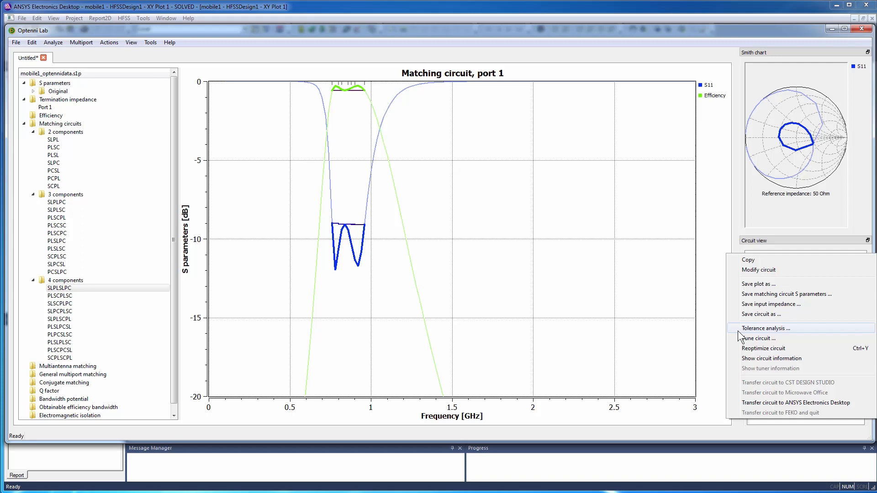
Step: Run a tolerance analysis with 100 circuit evaluations on the SLPLSLPC circuit and reopen the circuit's actions
left_click(764, 328)
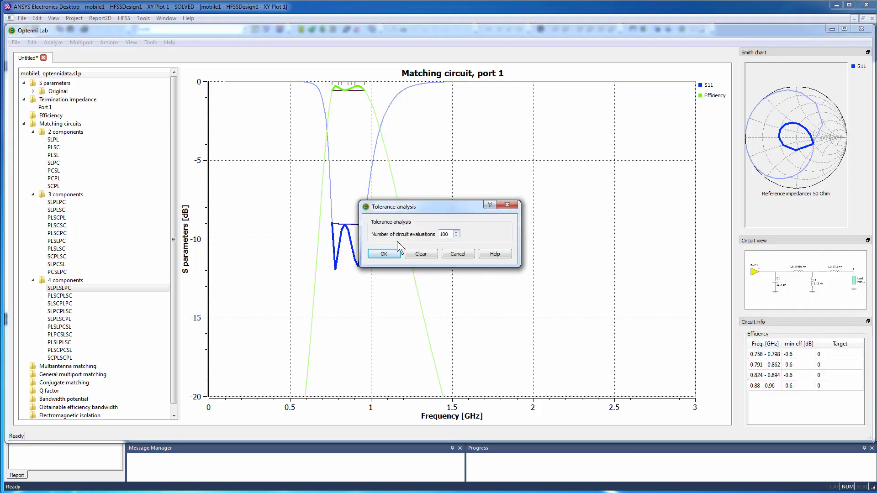
left_click(384, 253)
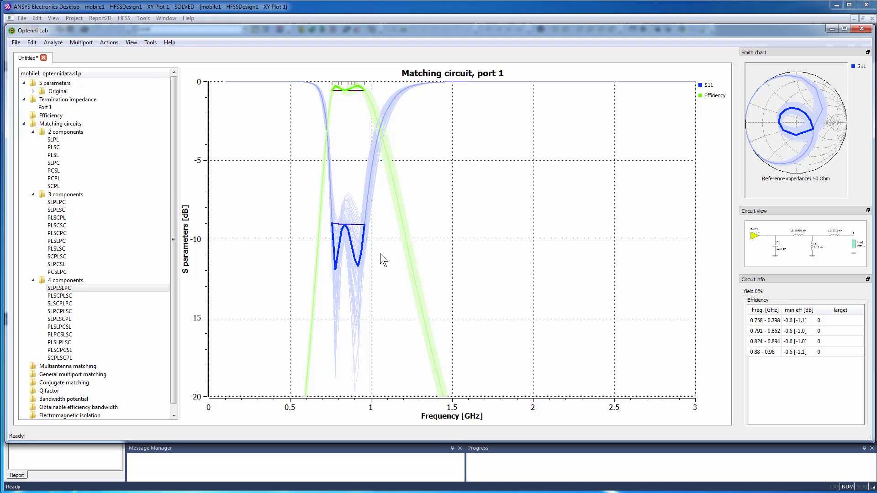
mouse_move(380, 255)
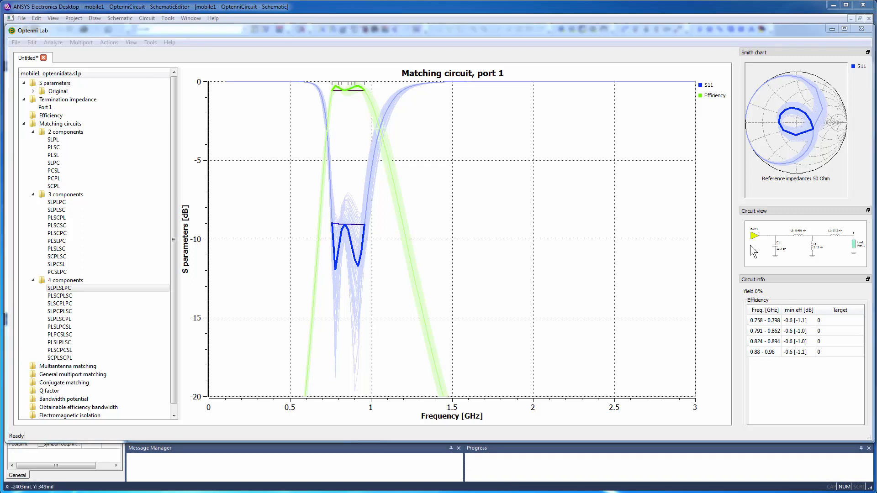
right_click(805, 243)
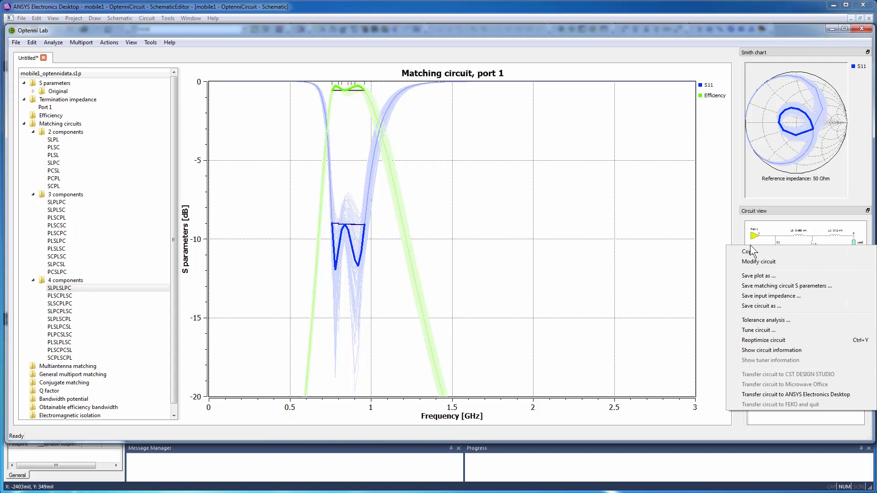
mouse_move(761, 306)
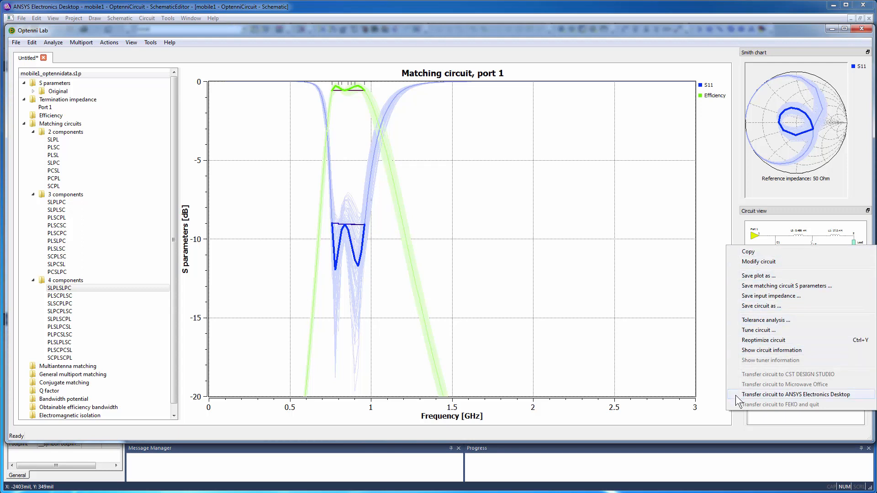
Step: Transfer the four-component circuit to ANSYS Electronics Desktop as an OptenniCircuit design
left_click(793, 394)
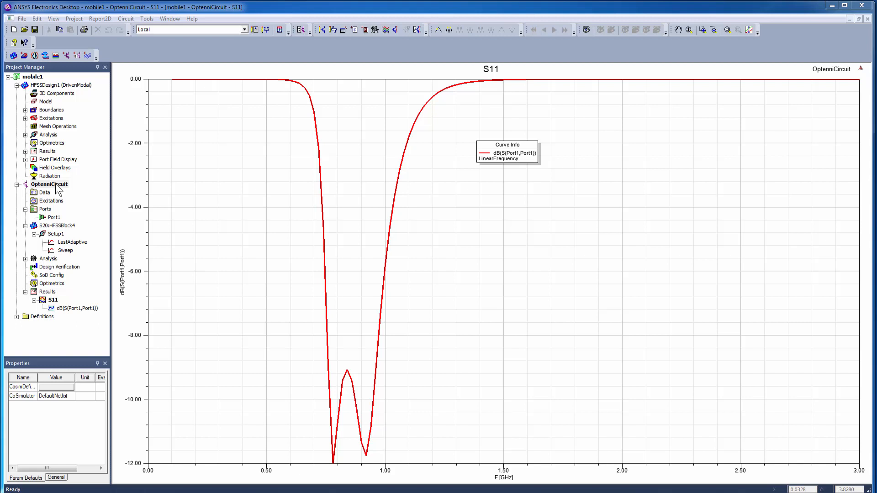
Step: Open the OptenniCircuit schematic with C1, L3, L2 and L1 linked to the HFSS design
double_click(48, 183)
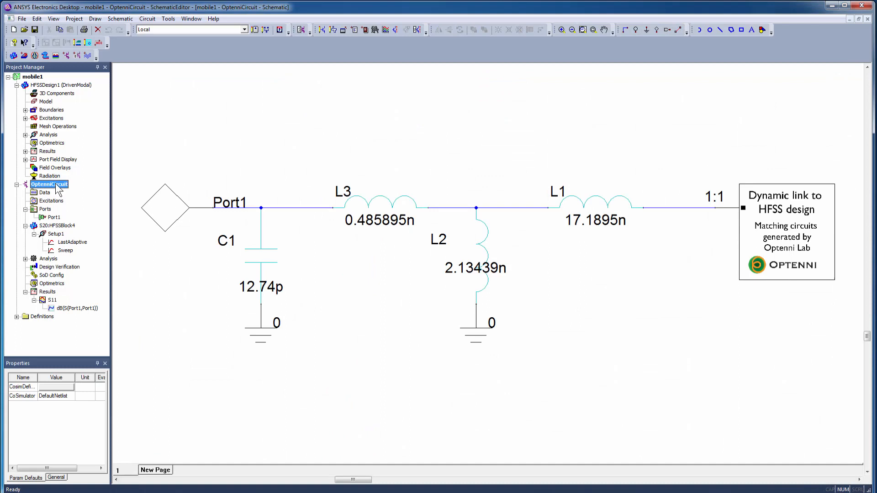